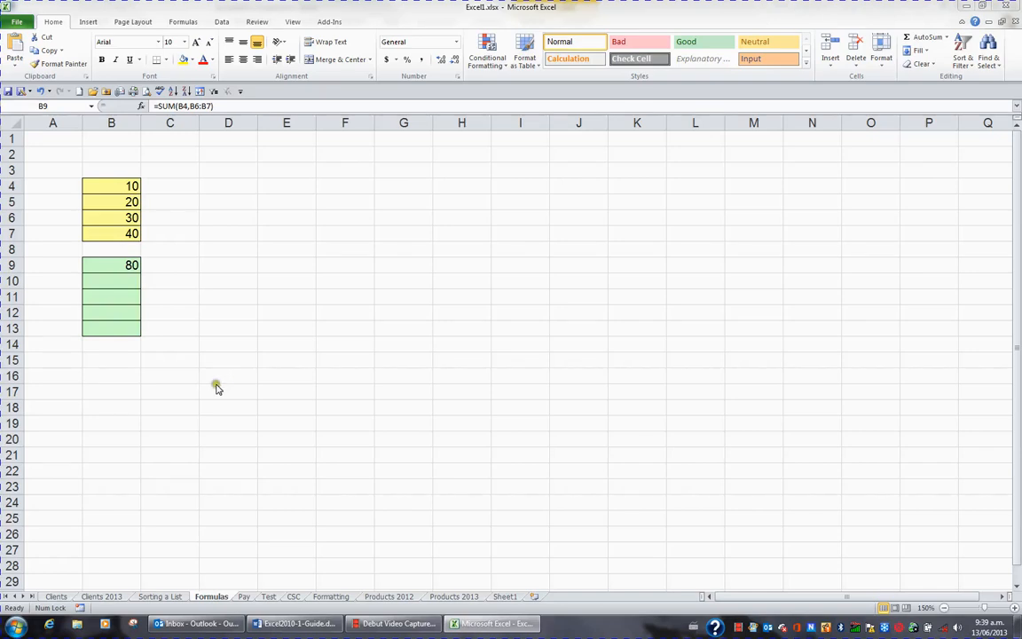
{"action": "mouse_move", "coordinate": [209, 389]}
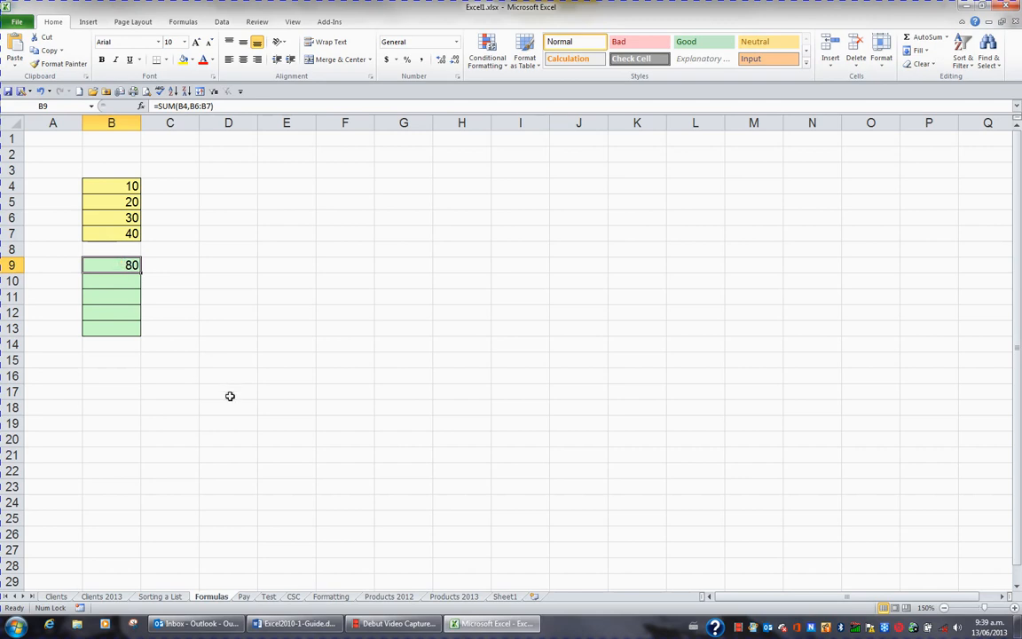
Correct the SUM formula in B9 to cover B4:B7, giving 100 instead of 80
{"action": "key", "text": "Delete"}
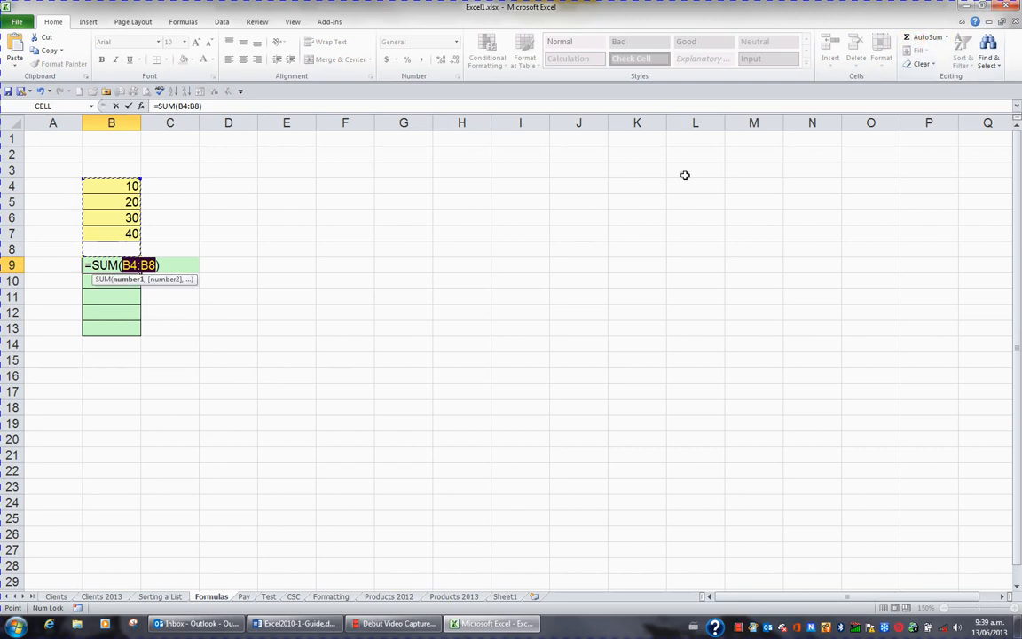
{"action": "key", "text": "Return"}
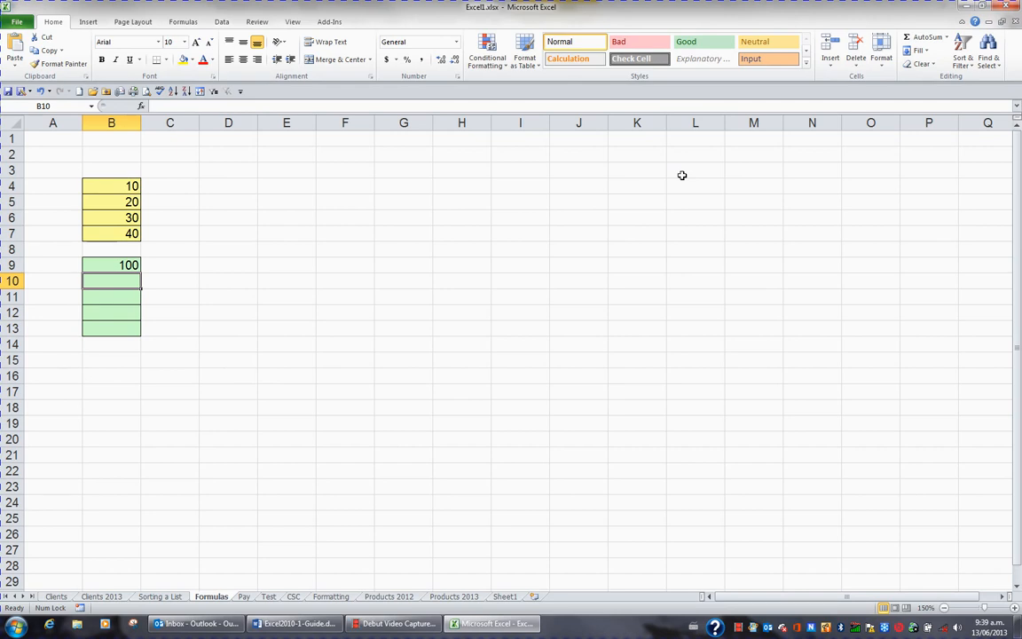
{"action": "mouse_move", "coordinate": [146, 291]}
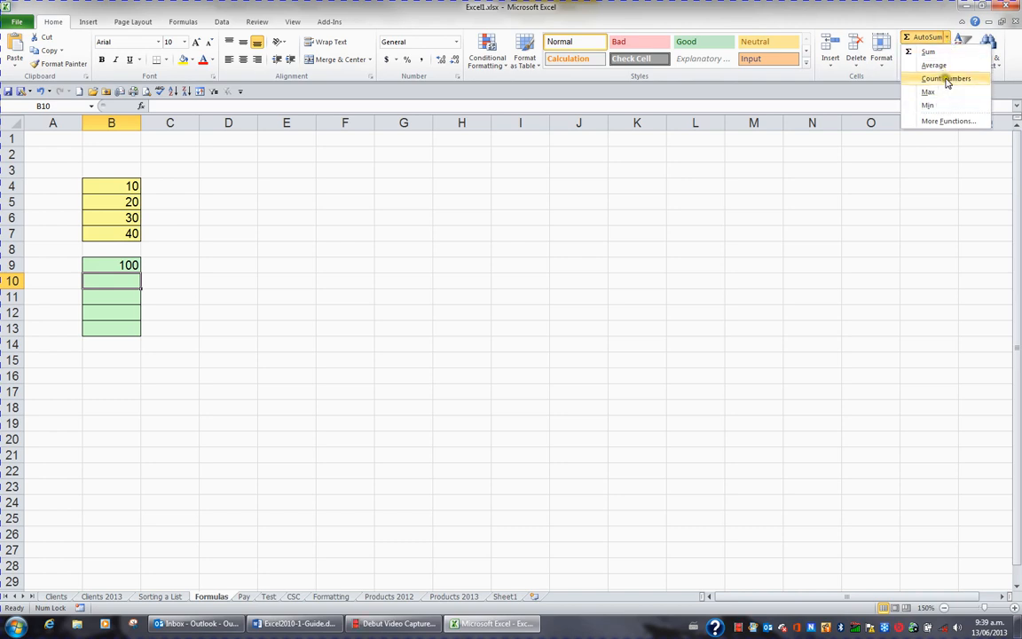
{"action": "mouse_move", "coordinate": [934, 64]}
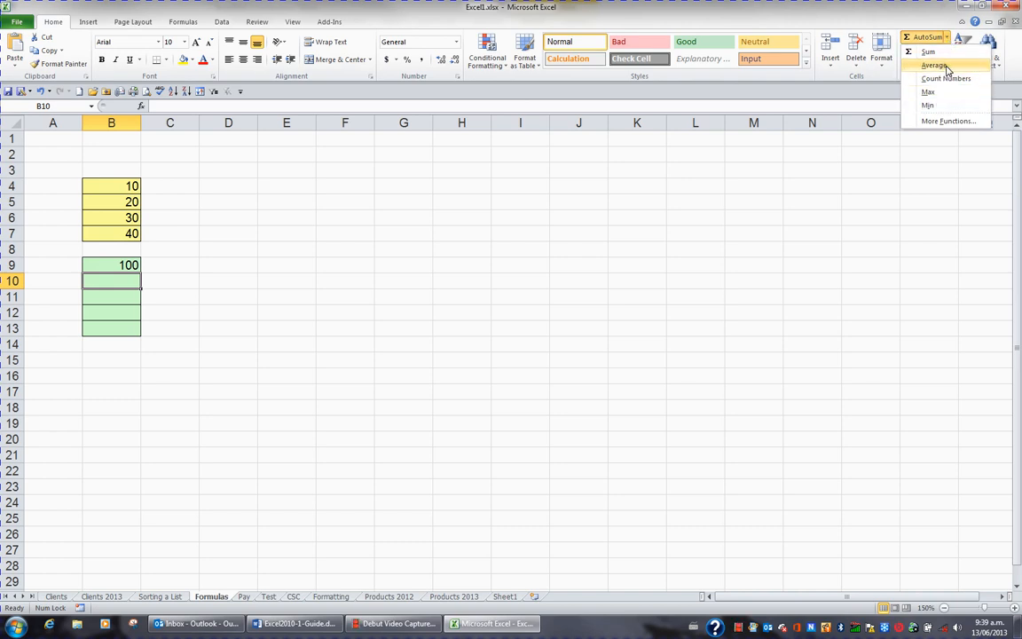
Enter an AutoSum Average formula over B4:B7 in B10, showing 25
{"action": "left_click", "coordinate": [934, 64]}
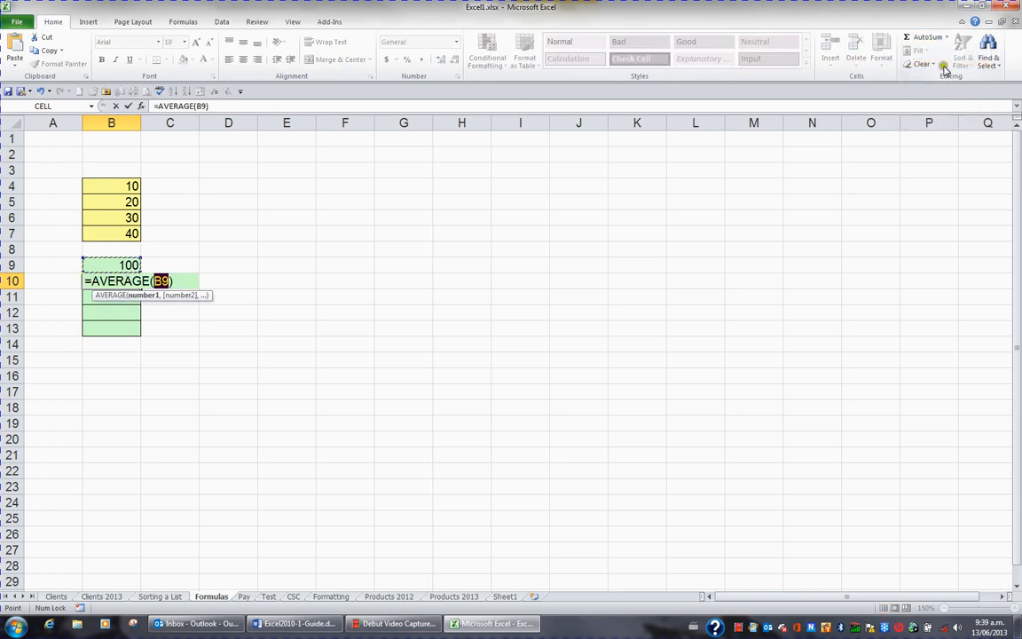
{"action": "mouse_move", "coordinate": [304, 323]}
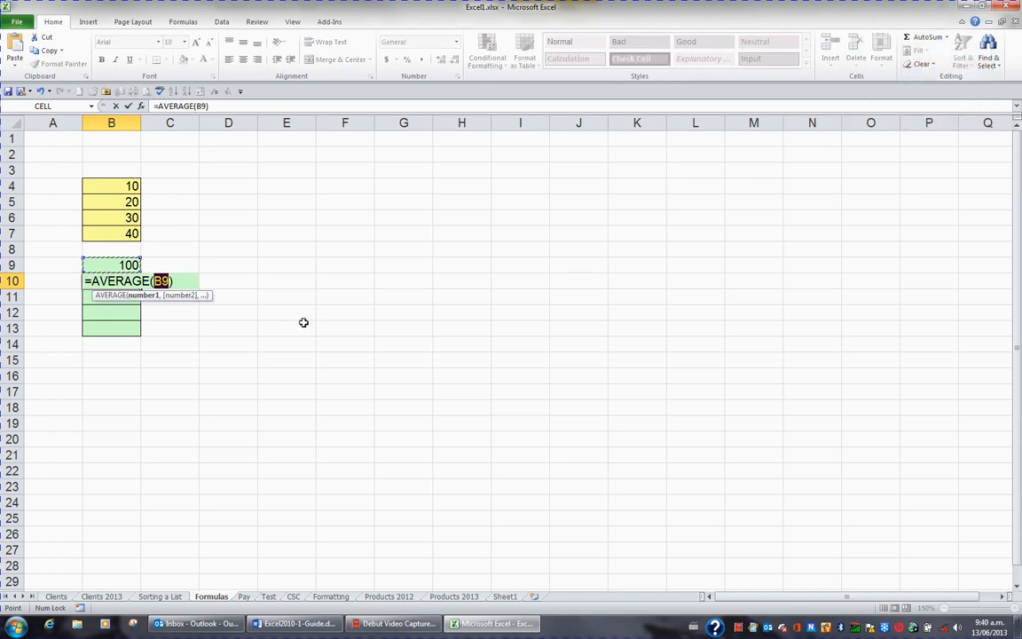
{"action": "mouse_move", "coordinate": [294, 321]}
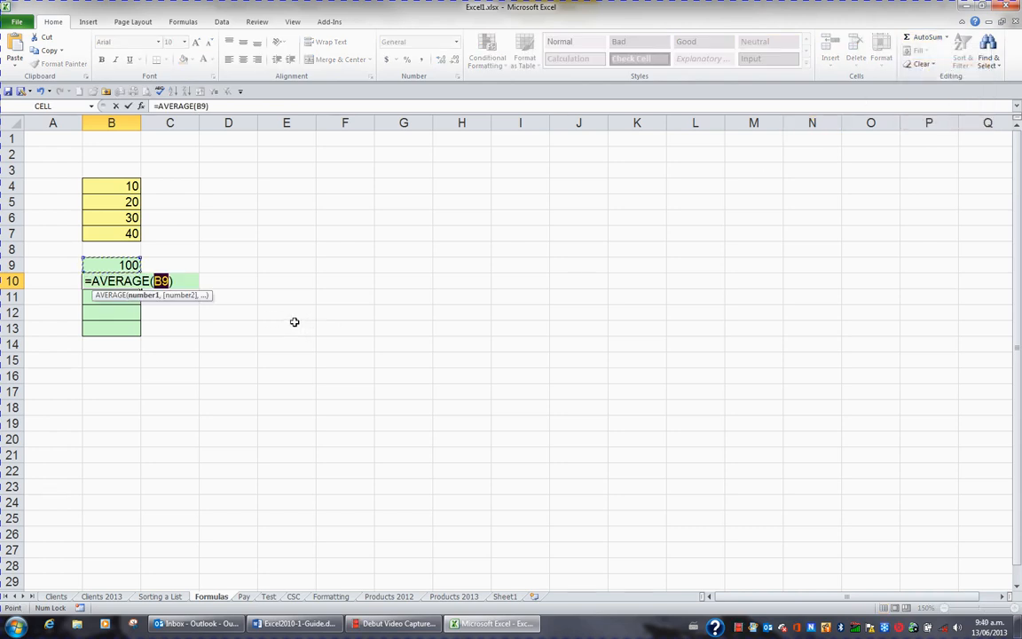
{"action": "mouse_move", "coordinate": [201, 216]}
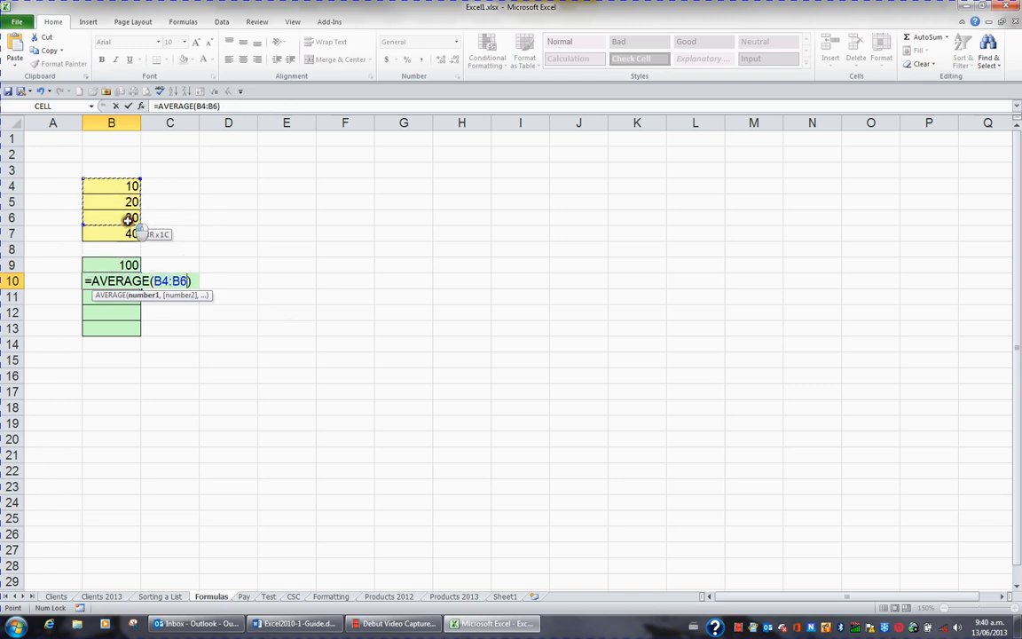
{"action": "left_click_drag", "start_coordinate": [110, 217], "coordinate": [110, 235]}
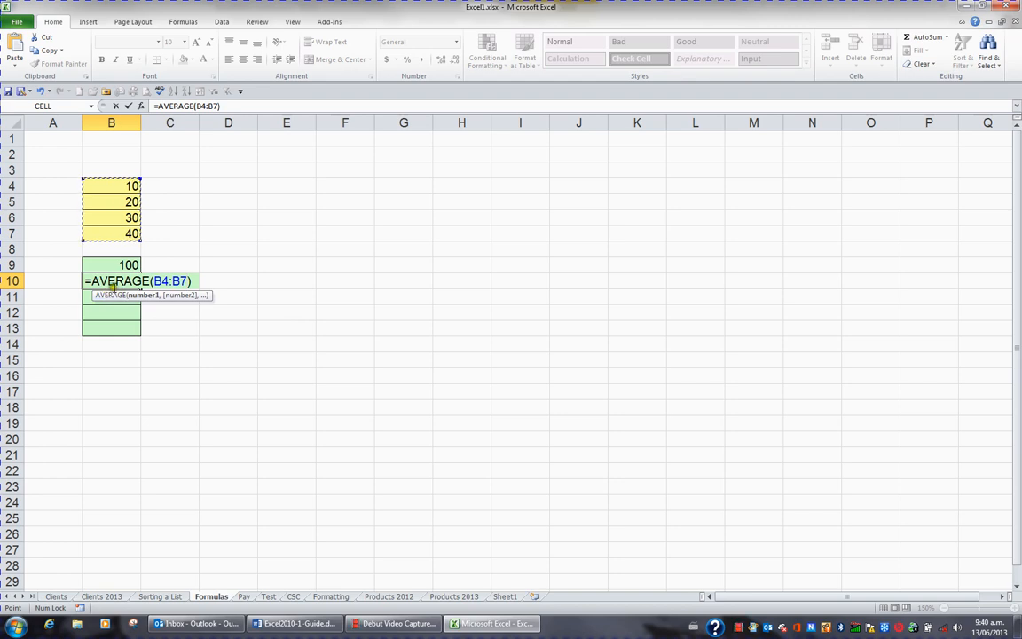
{"action": "mouse_move", "coordinate": [186, 281]}
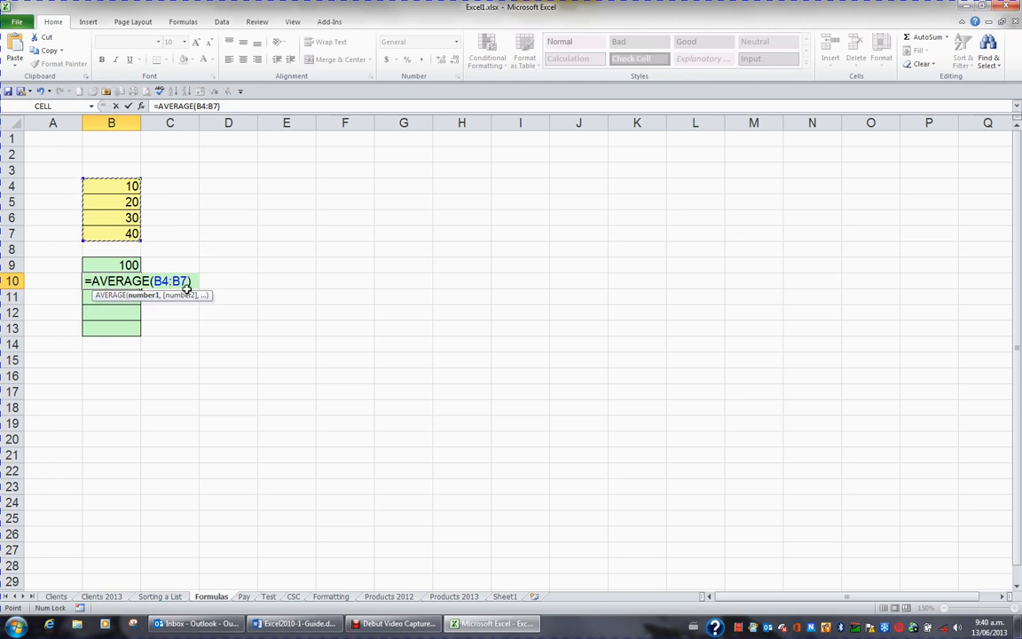
{"action": "key", "text": "Return"}
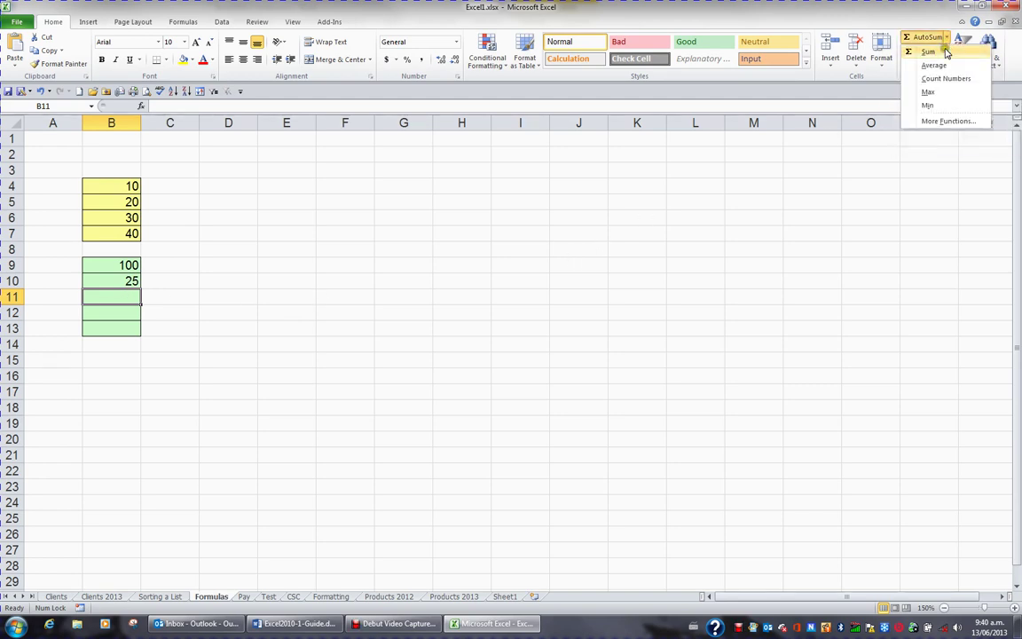
Enter an AutoSum Max formula over B4:B7 in B11, showing 40, then move to B12
{"action": "left_click", "coordinate": [928, 92]}
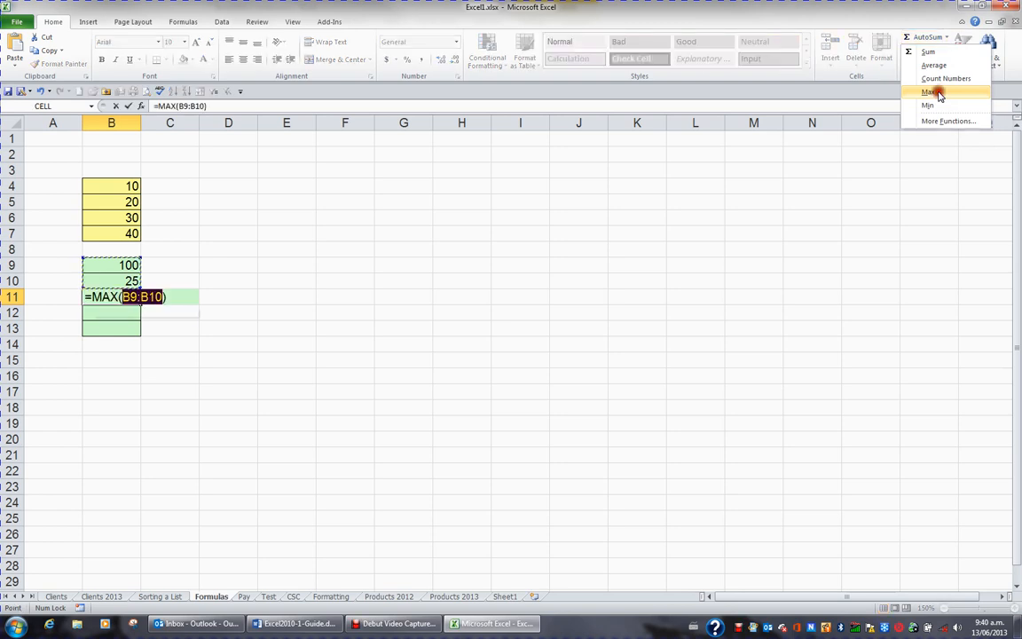
{"action": "left_click", "coordinate": [929, 92]}
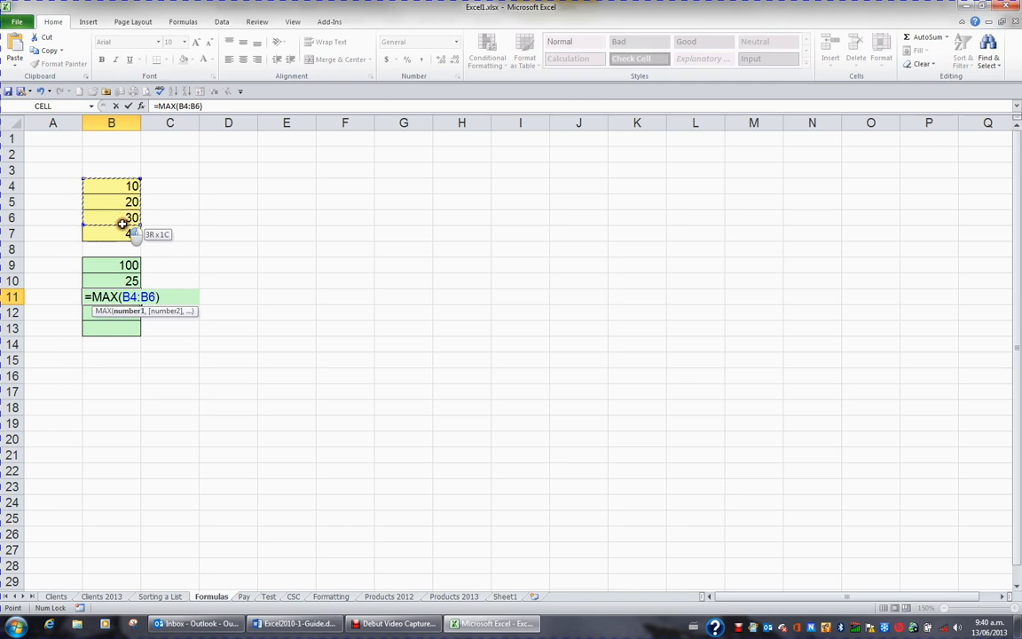
{"action": "left_click_drag", "start_coordinate": [121, 223], "coordinate": [131, 234]}
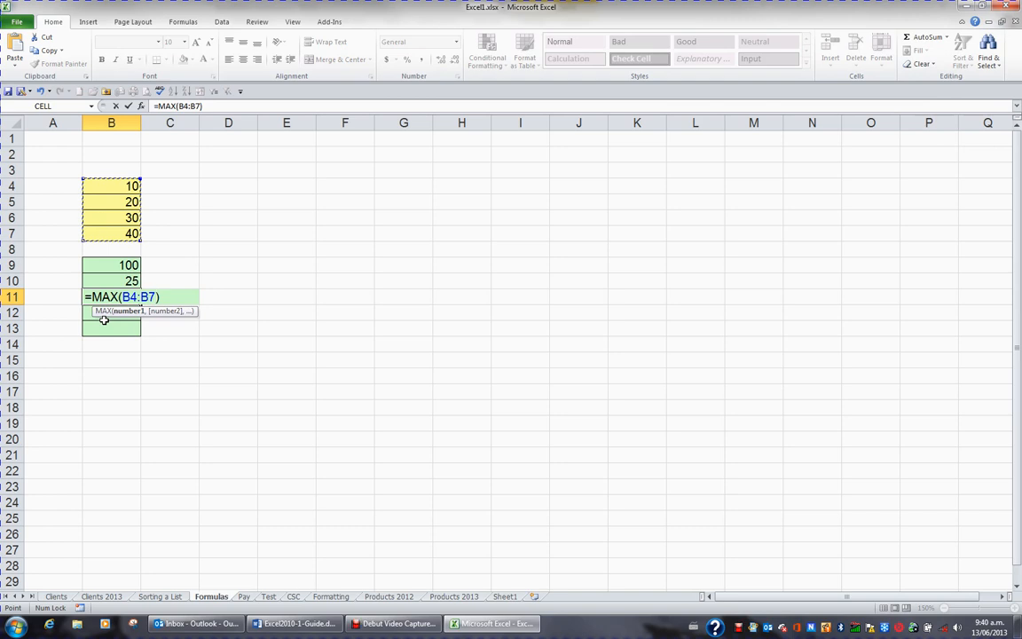
{"action": "key", "text": "Return"}
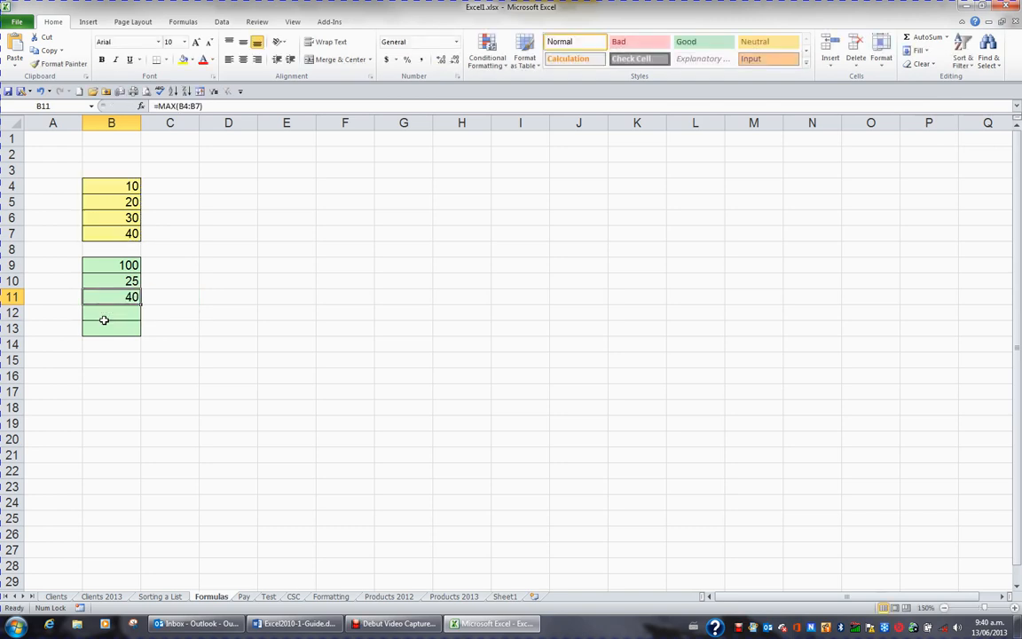
{"action": "left_click", "coordinate": [110, 312]}
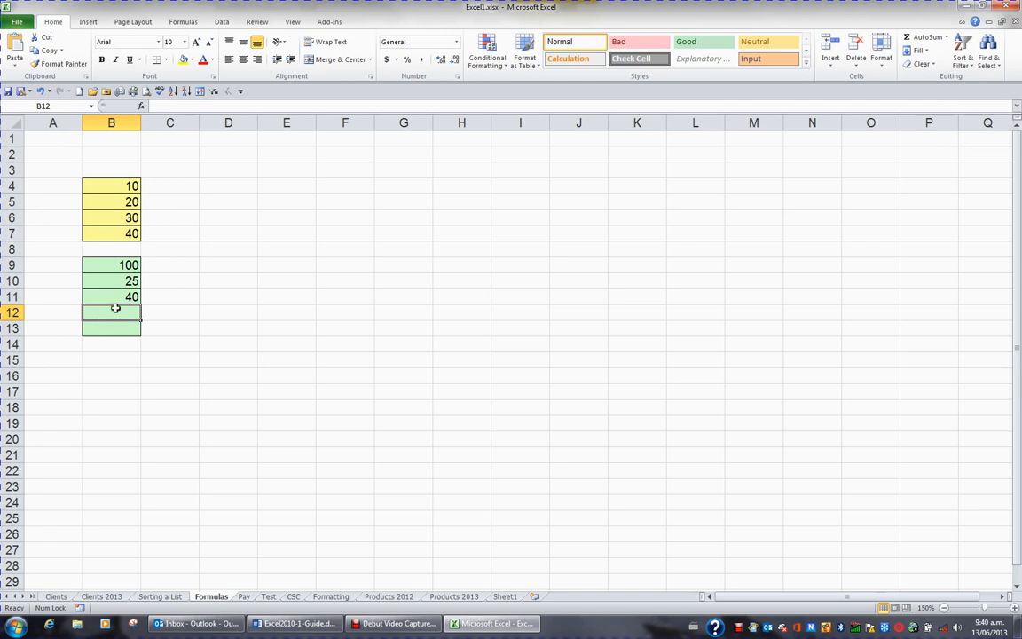
{"action": "mouse_move", "coordinate": [108, 217]}
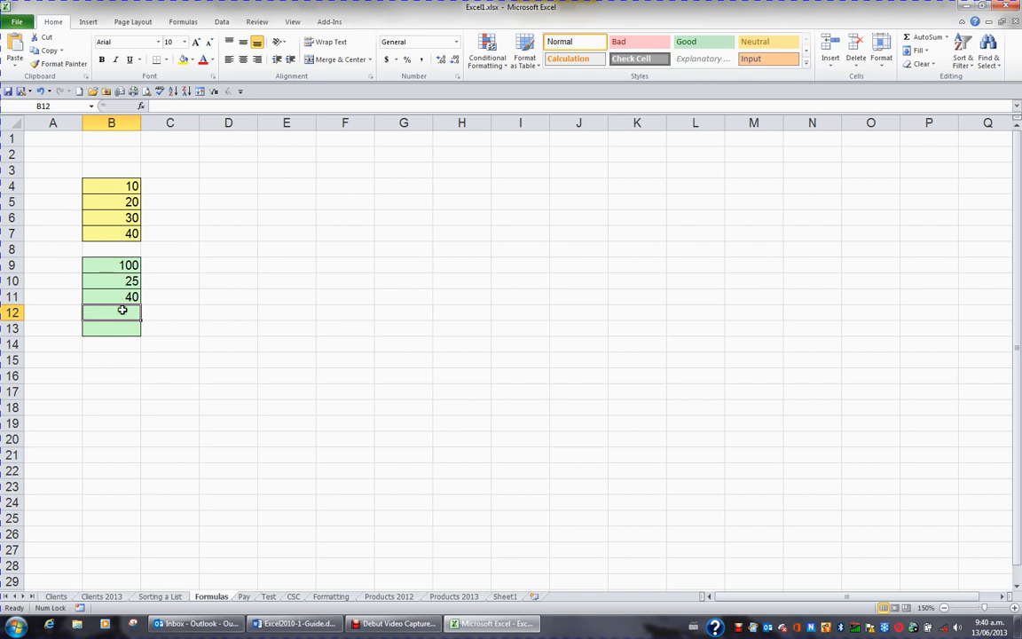
{"action": "mouse_move", "coordinate": [831, 113]}
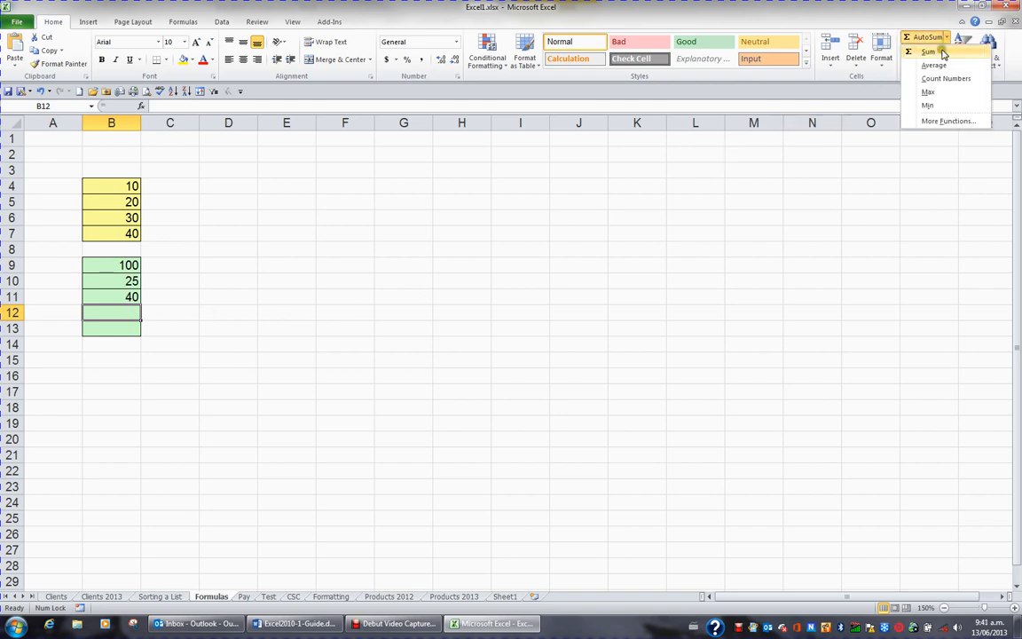
{"action": "mouse_move", "coordinate": [928, 106]}
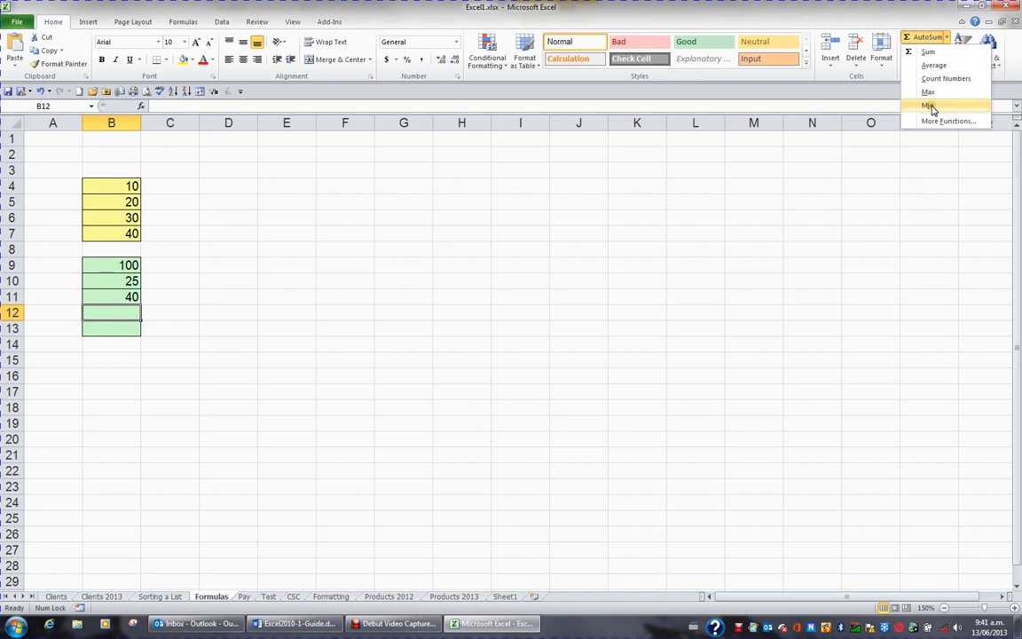
Enter an AutoSum Min formula over B4:B7 in B12, showing 10
{"action": "left_click", "coordinate": [928, 104]}
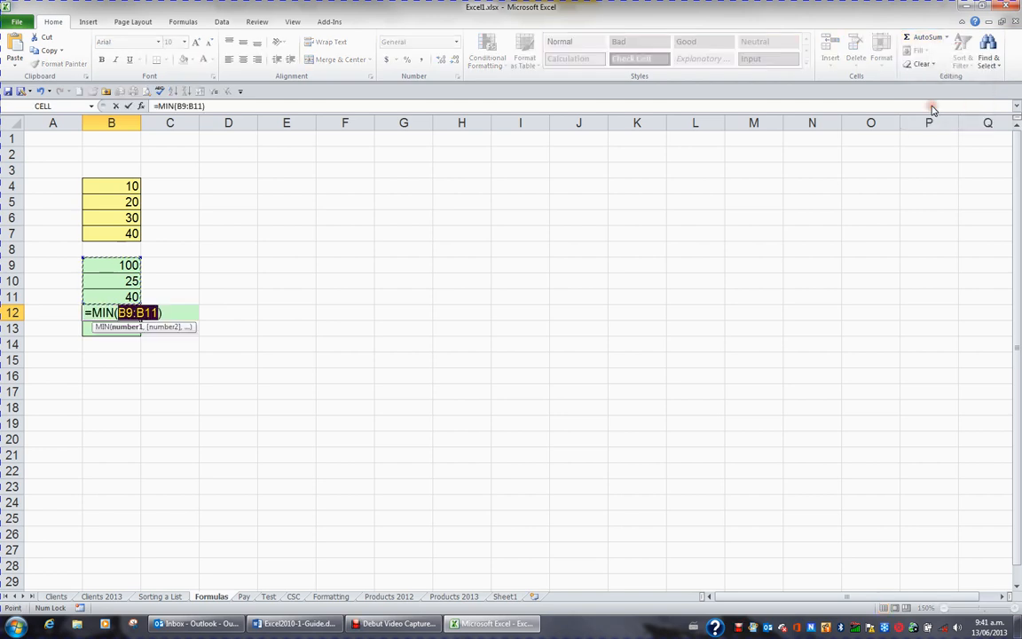
{"action": "mouse_move", "coordinate": [168, 300]}
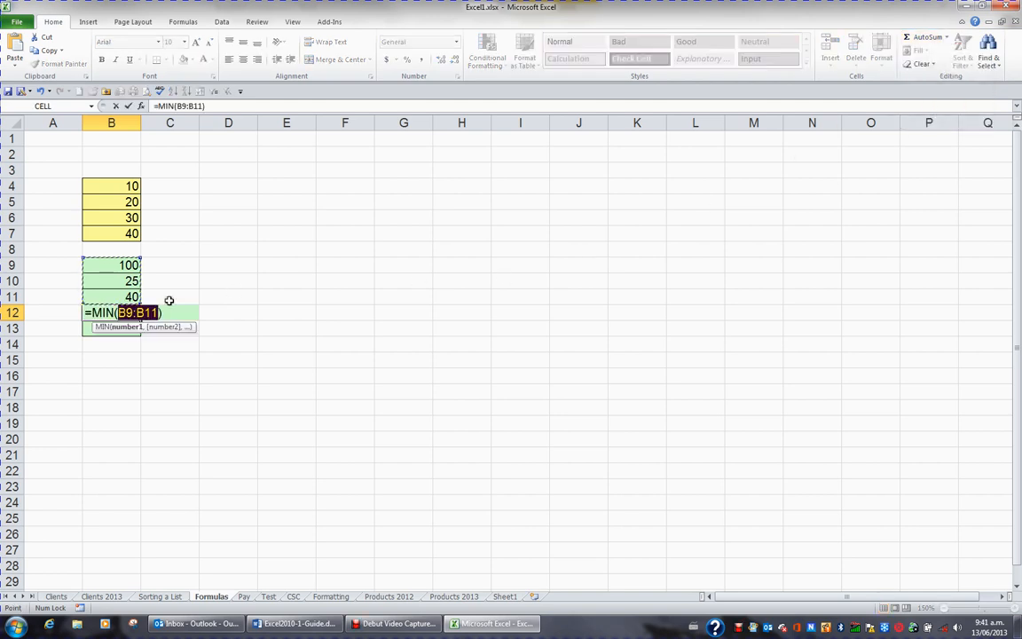
{"action": "mouse_move", "coordinate": [110, 183]}
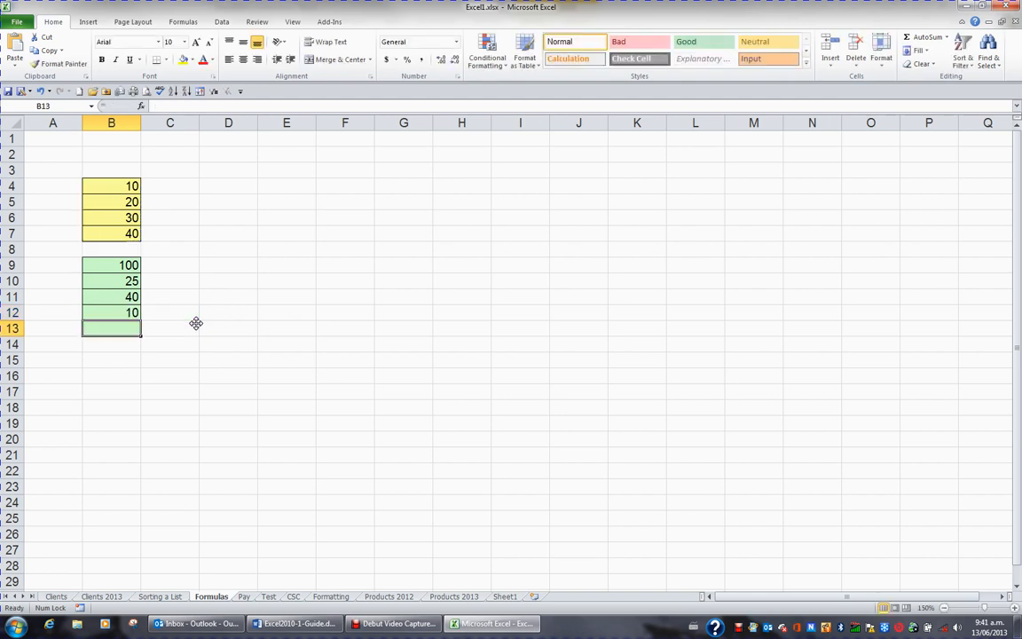
{"action": "left_click", "coordinate": [110, 312]}
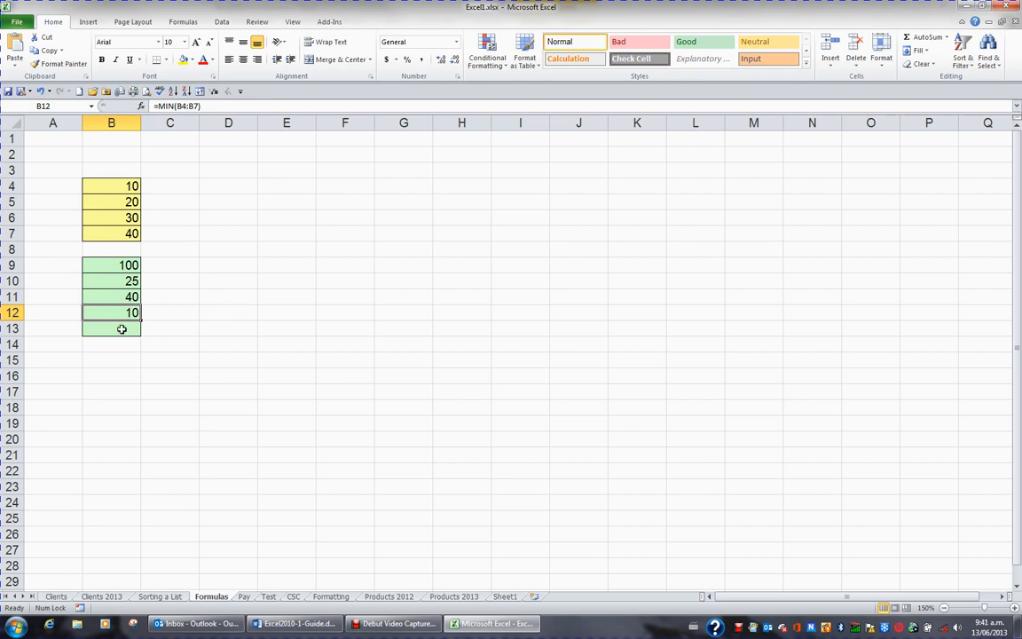
Start a Count Numbers formula in B13 with its range set to the yellow cells B4:B7
{"action": "left_click", "coordinate": [110, 328]}
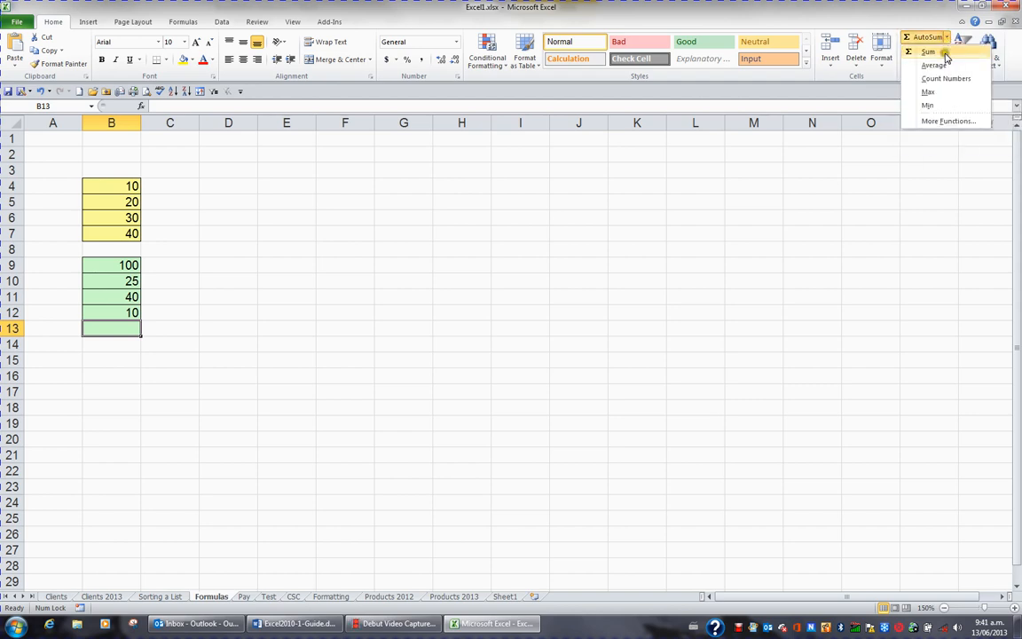
{"action": "mouse_move", "coordinate": [943, 78]}
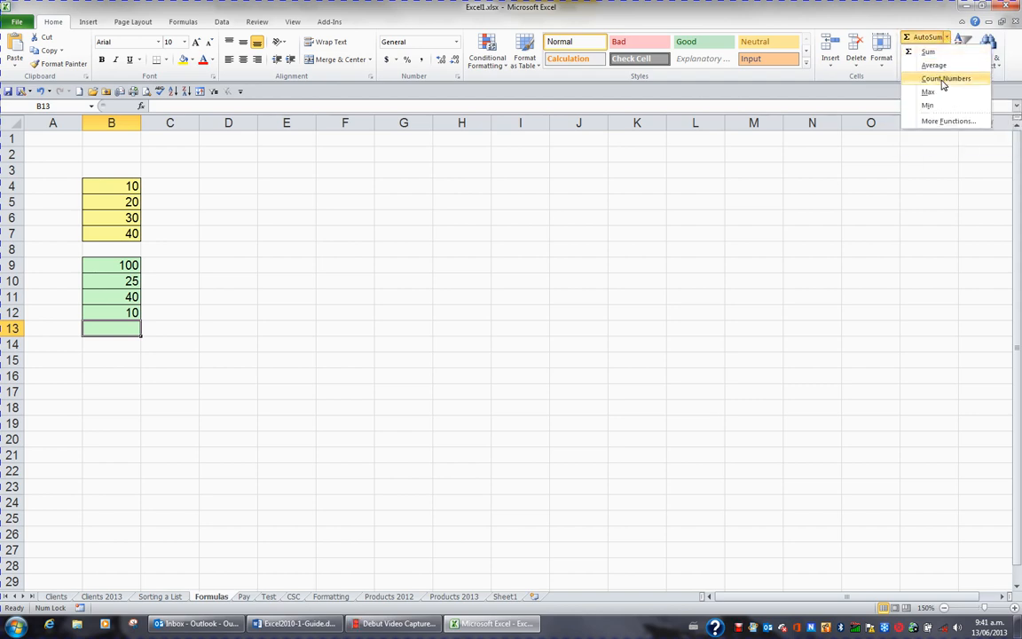
{"action": "left_click", "coordinate": [945, 78]}
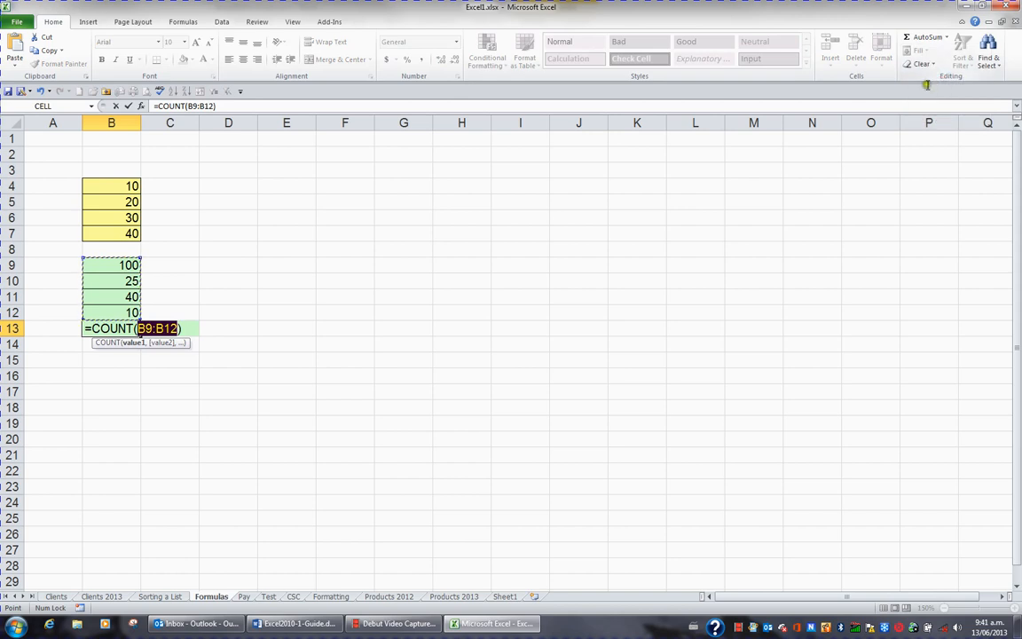
{"action": "mouse_move", "coordinate": [133, 340]}
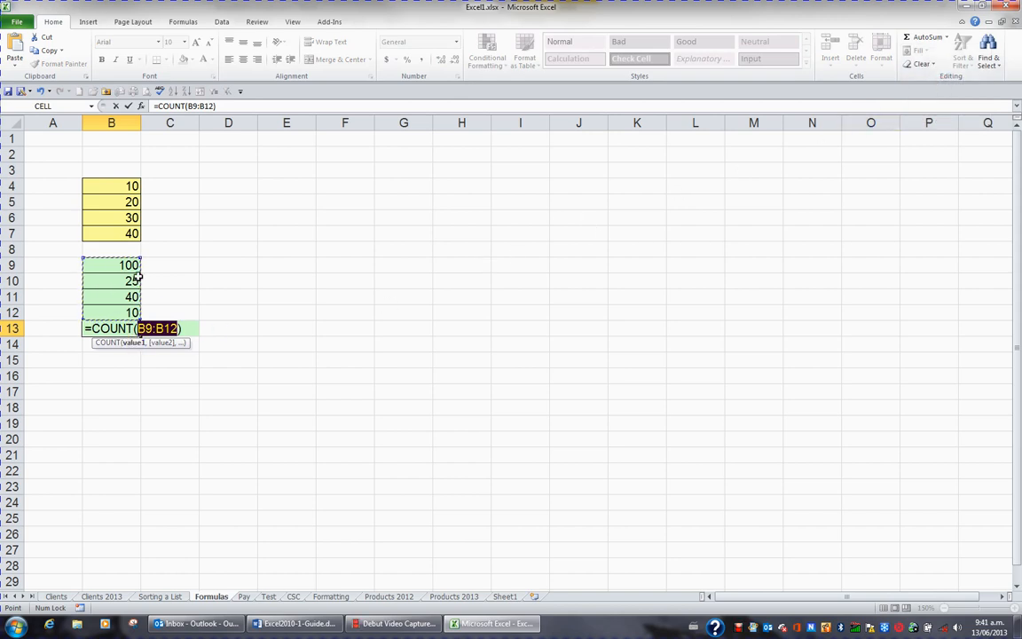
{"action": "mouse_move", "coordinate": [206, 276]}
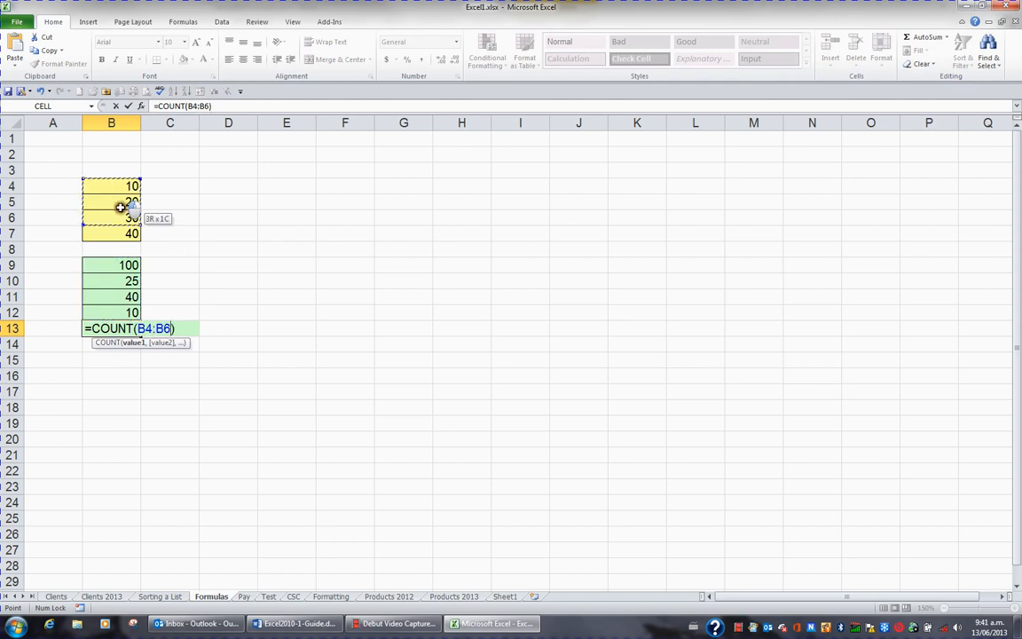
{"action": "left_click_drag", "start_coordinate": [120, 206], "coordinate": [131, 234]}
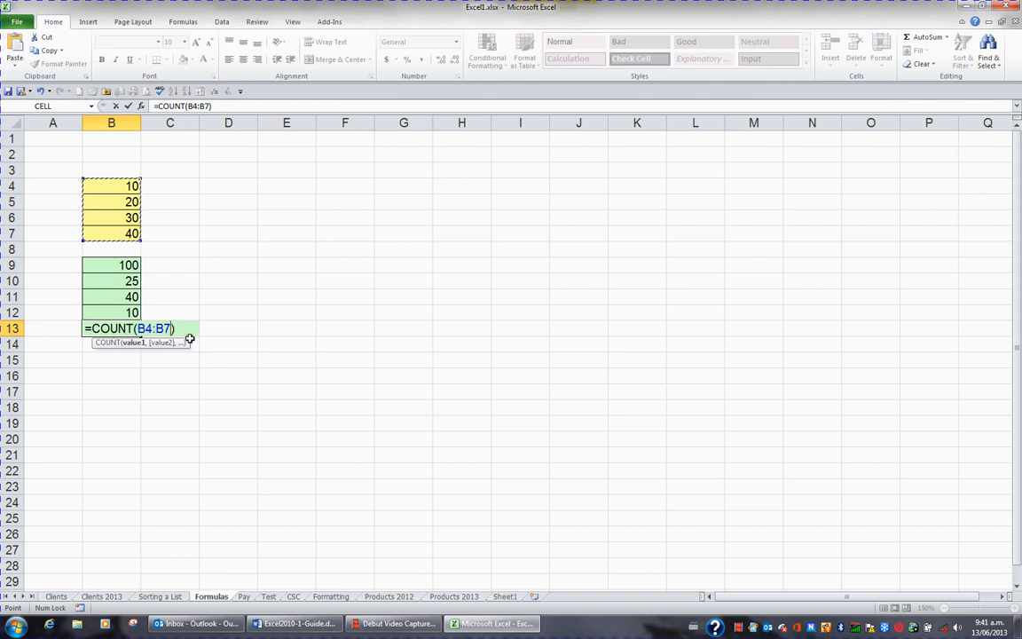
Confirm the =COUNT(B4:B7) formula so B13 shows 4
{"action": "key", "text": "Return"}
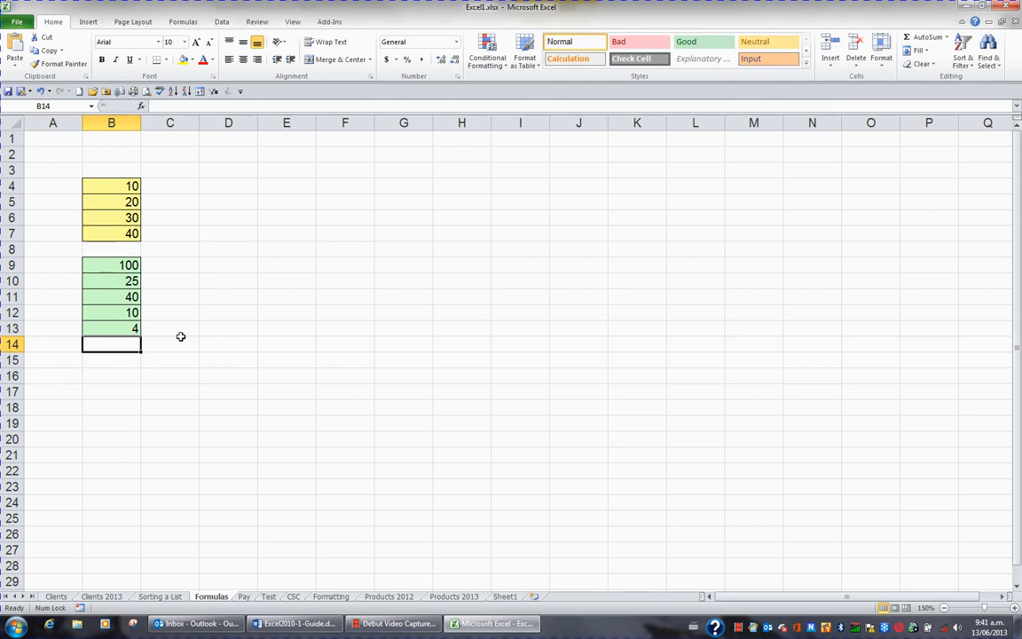
{"action": "mouse_move", "coordinate": [121, 237]}
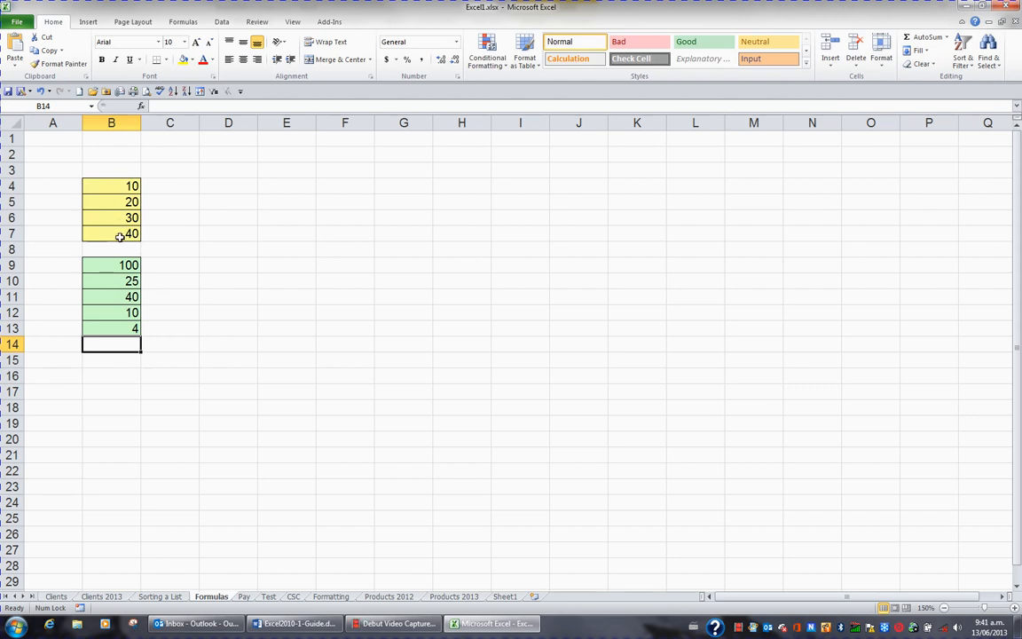
{"action": "mouse_move", "coordinate": [117, 209]}
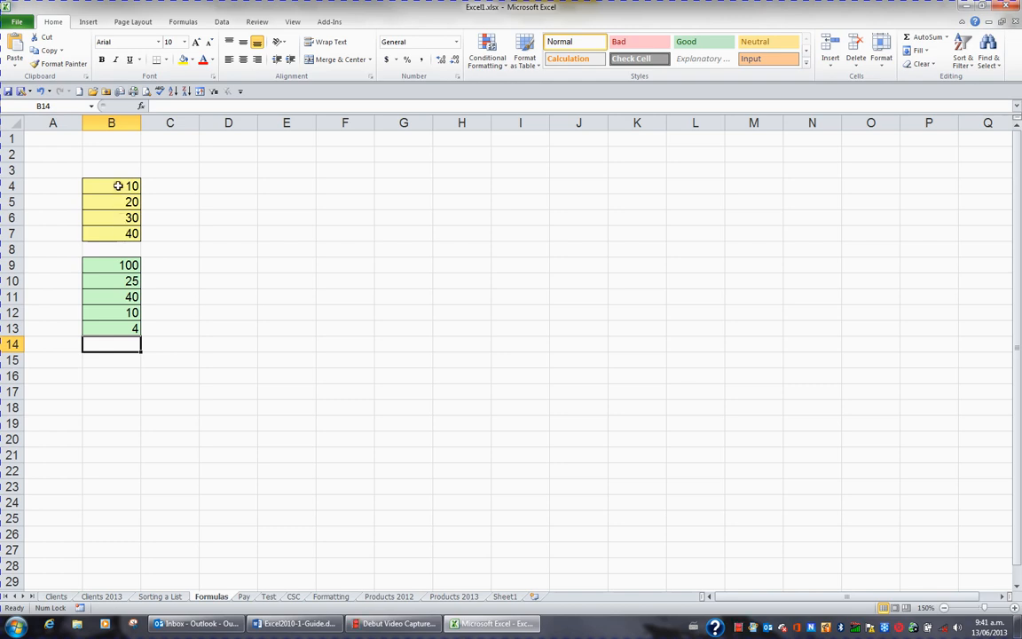
{"action": "mouse_move", "coordinate": [124, 317]}
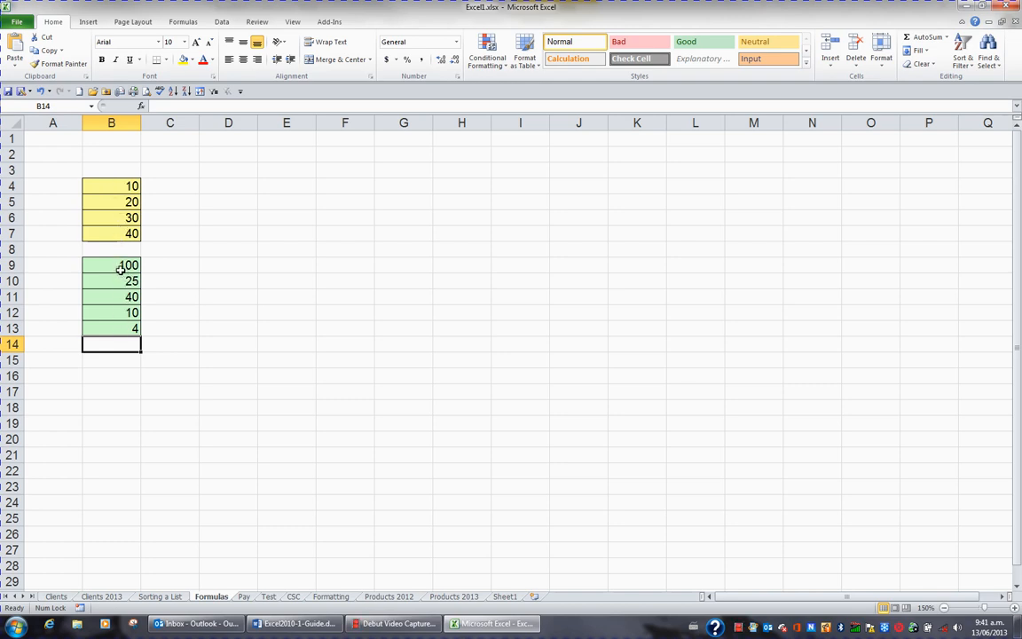
Select yellow cell B4, holding 10, ready to clear its value
{"action": "left_click", "coordinate": [110, 187]}
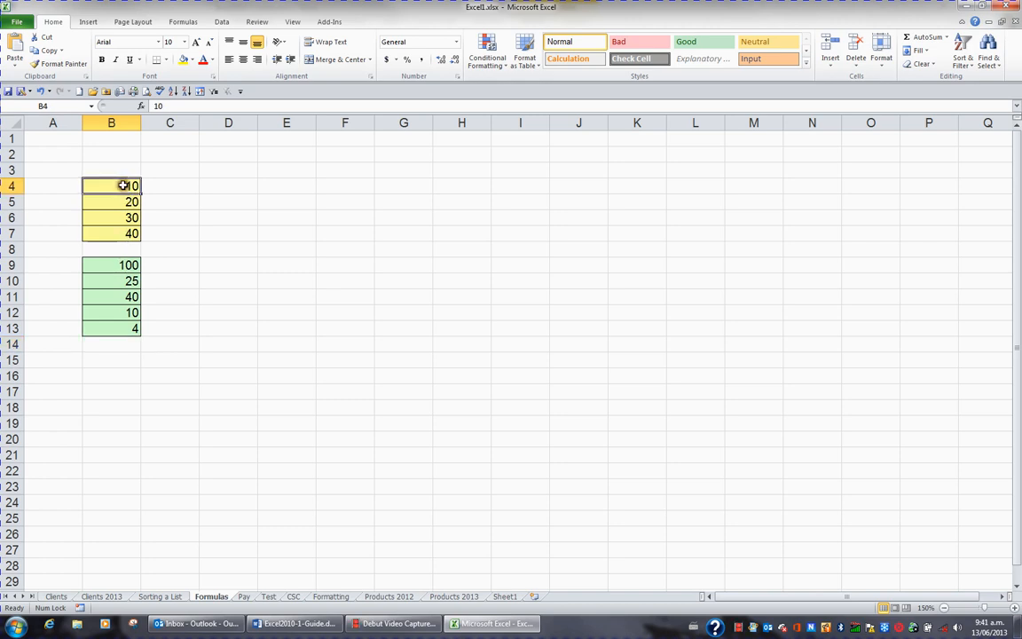
{"action": "mouse_move", "coordinate": [224, 371]}
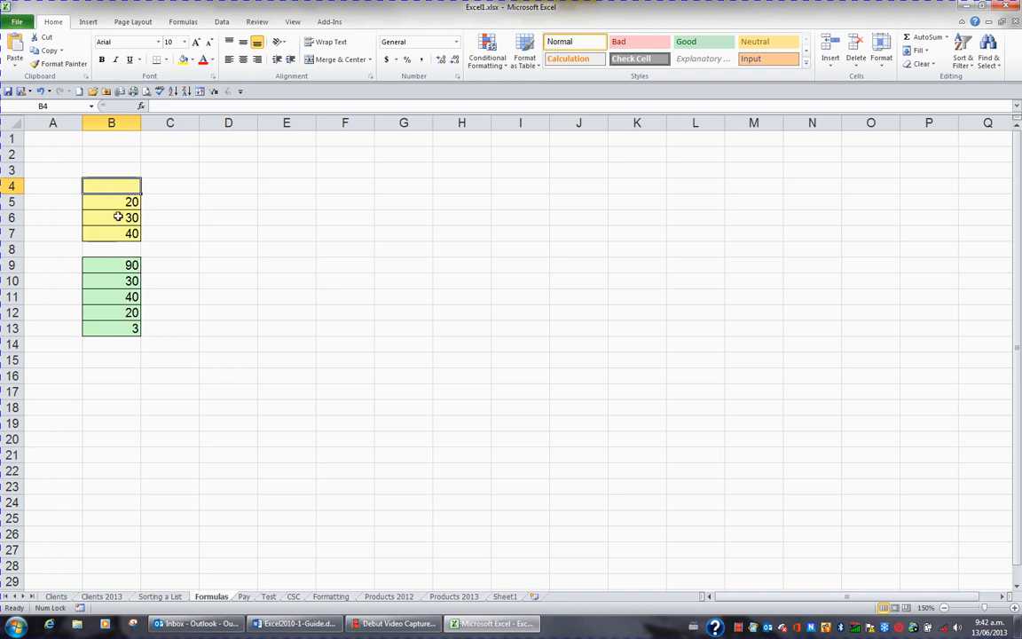
{"action": "mouse_move", "coordinate": [133, 266]}
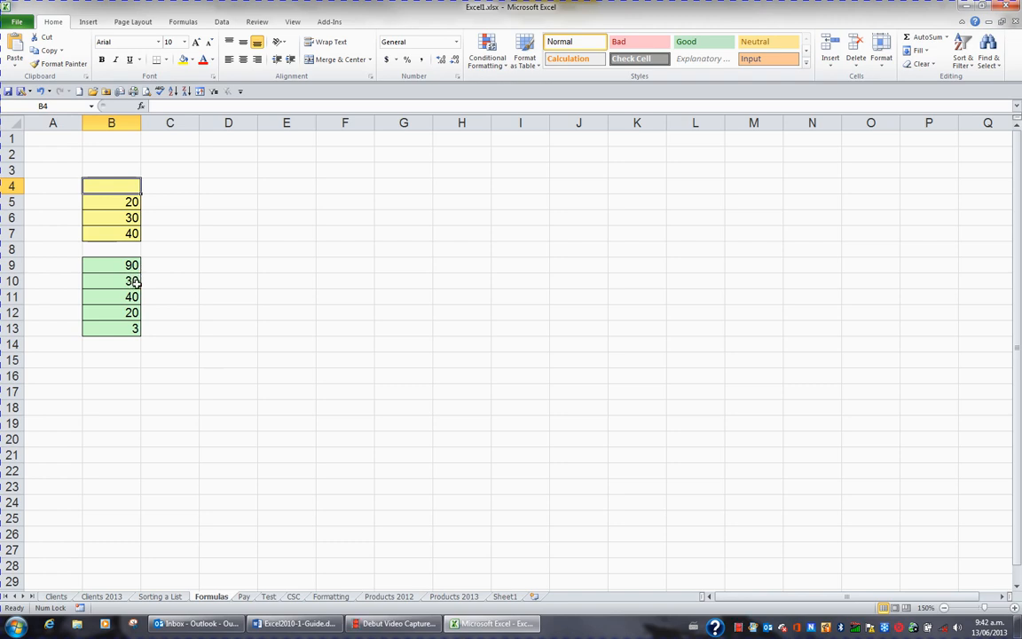
{"action": "mouse_move", "coordinate": [142, 282]}
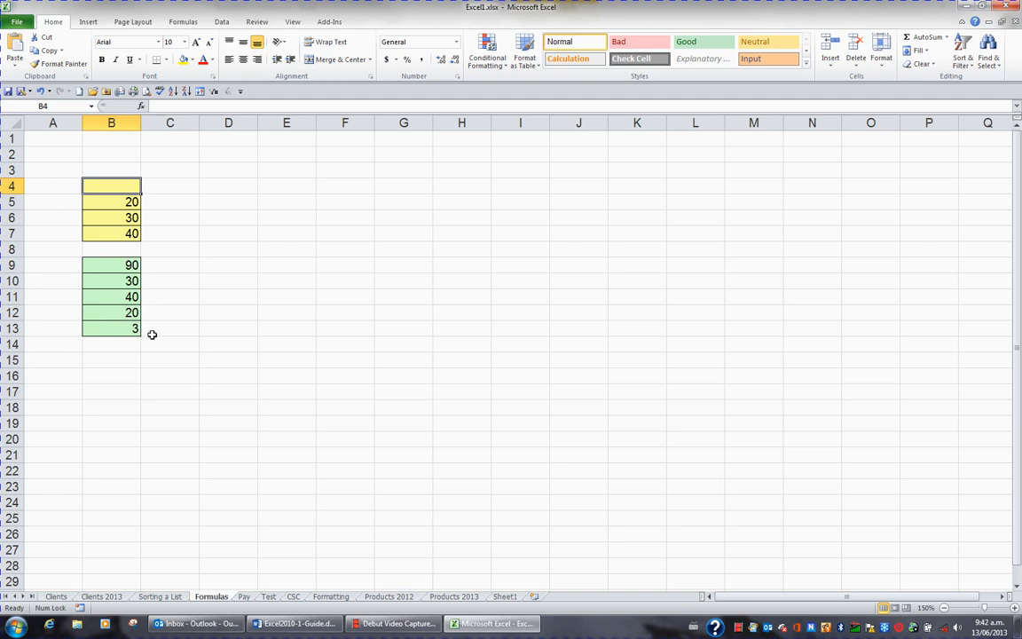
{"action": "mouse_move", "coordinate": [121, 183]}
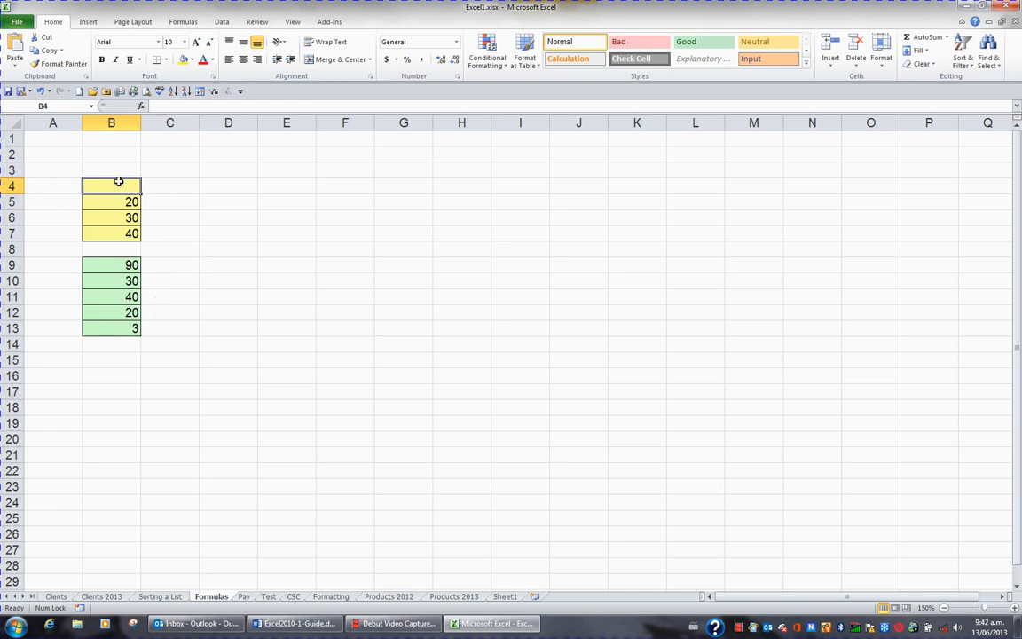
Select B4:B7 to compare the status bar totals with the green results 90, 30, 40, 20, 3
{"action": "left_click_drag", "start_coordinate": [110, 184], "coordinate": [110, 233]}
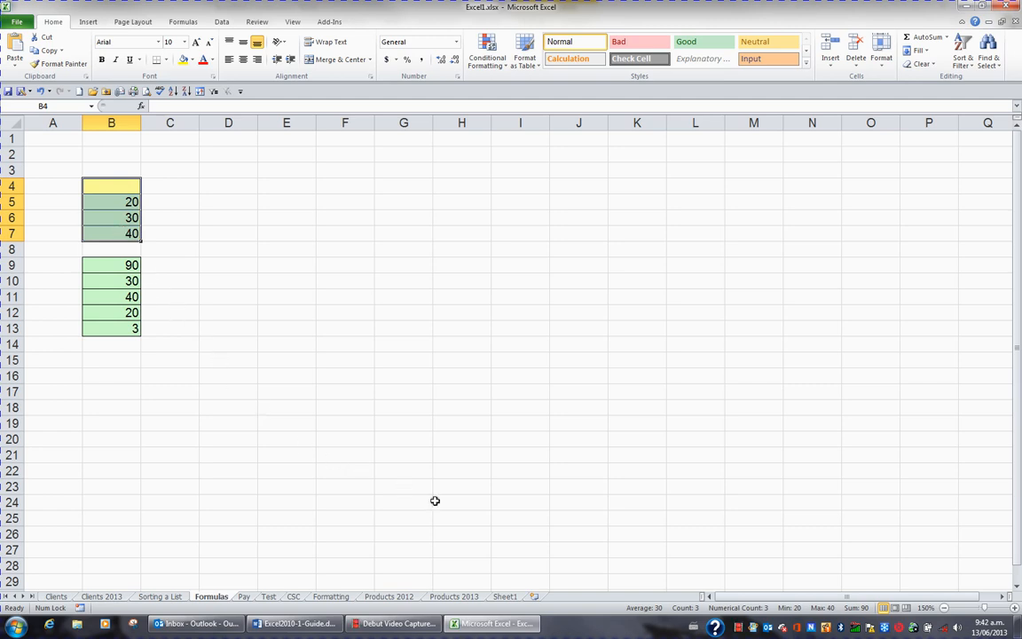
{"action": "mouse_move", "coordinate": [651, 619]}
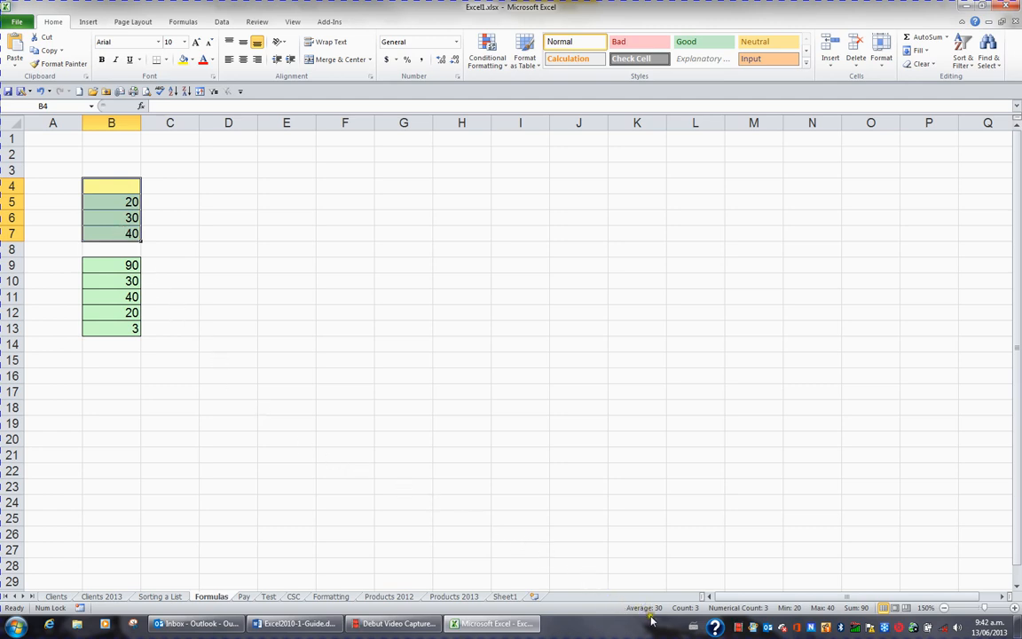
{"action": "mouse_move", "coordinate": [657, 606]}
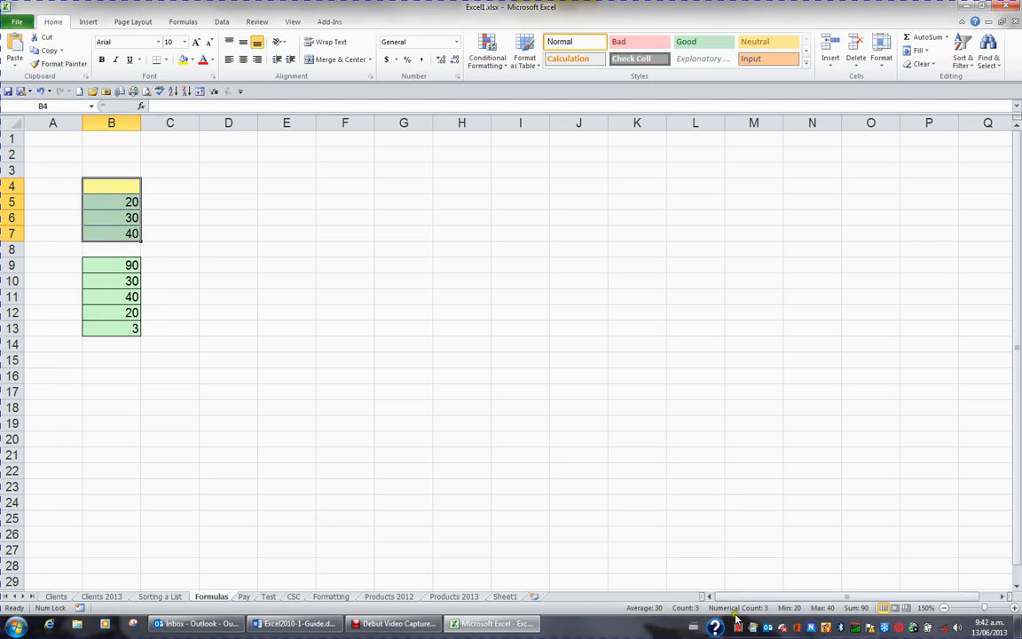
{"action": "mouse_move", "coordinate": [792, 612]}
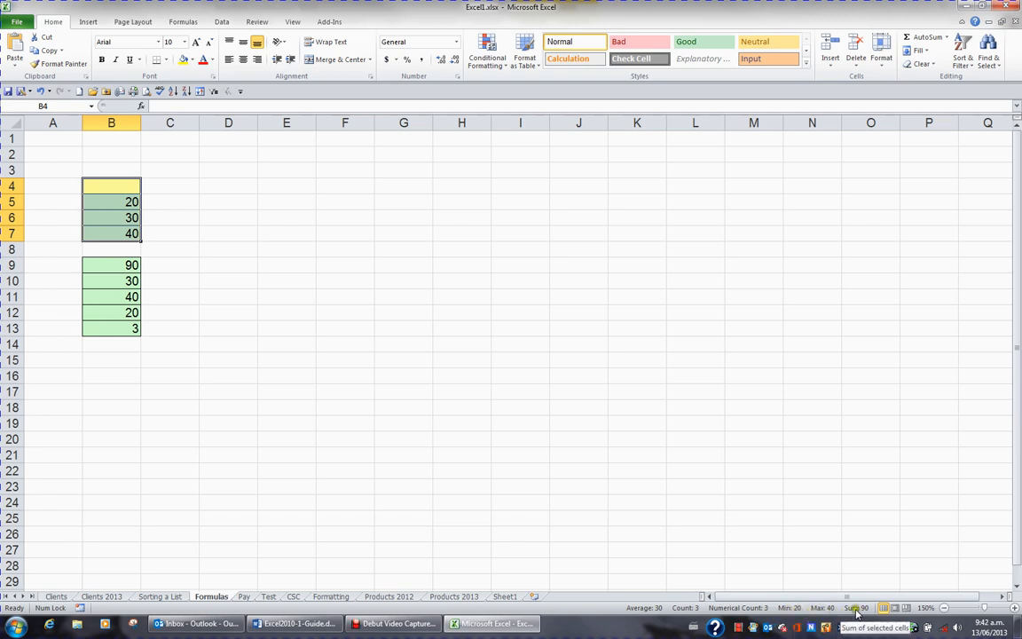
{"action": "mouse_move", "coordinate": [742, 612]}
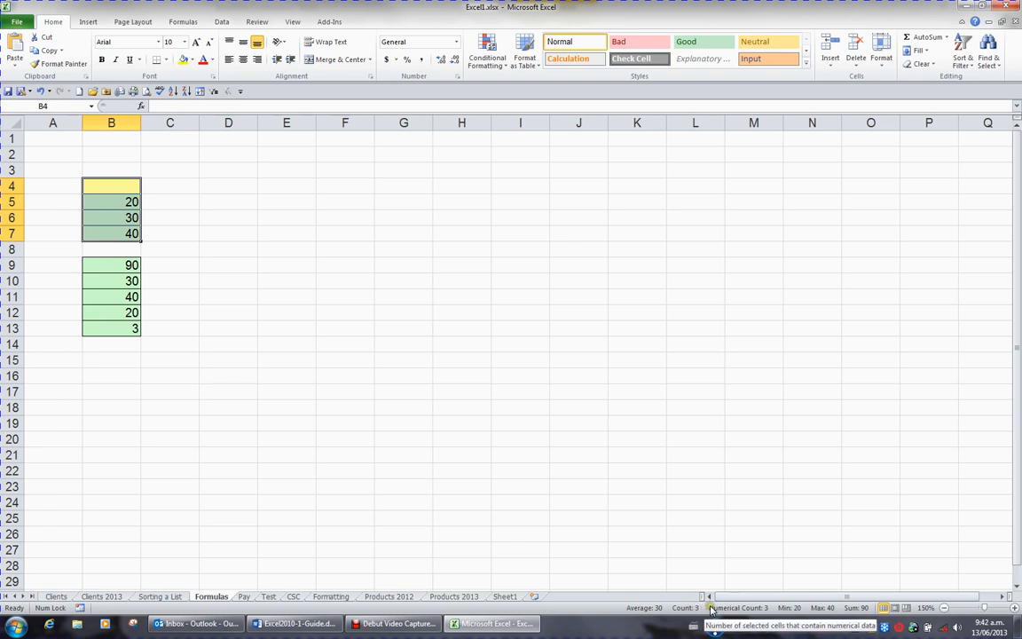
{"action": "mouse_move", "coordinate": [330, 357]}
{"action": "type", "text": "10"}
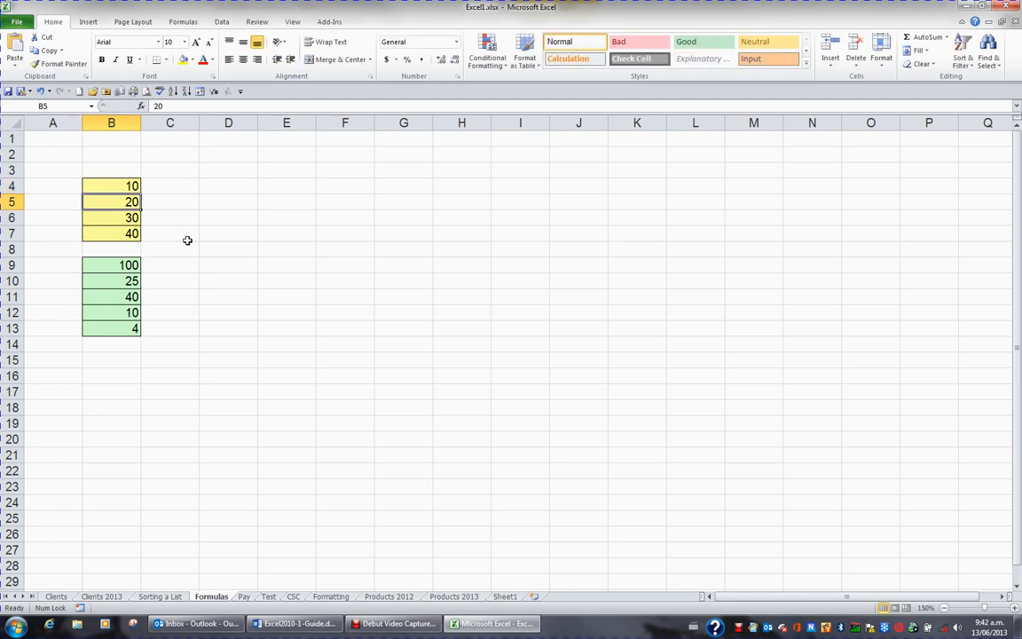
{"action": "mouse_move", "coordinate": [128, 317]}
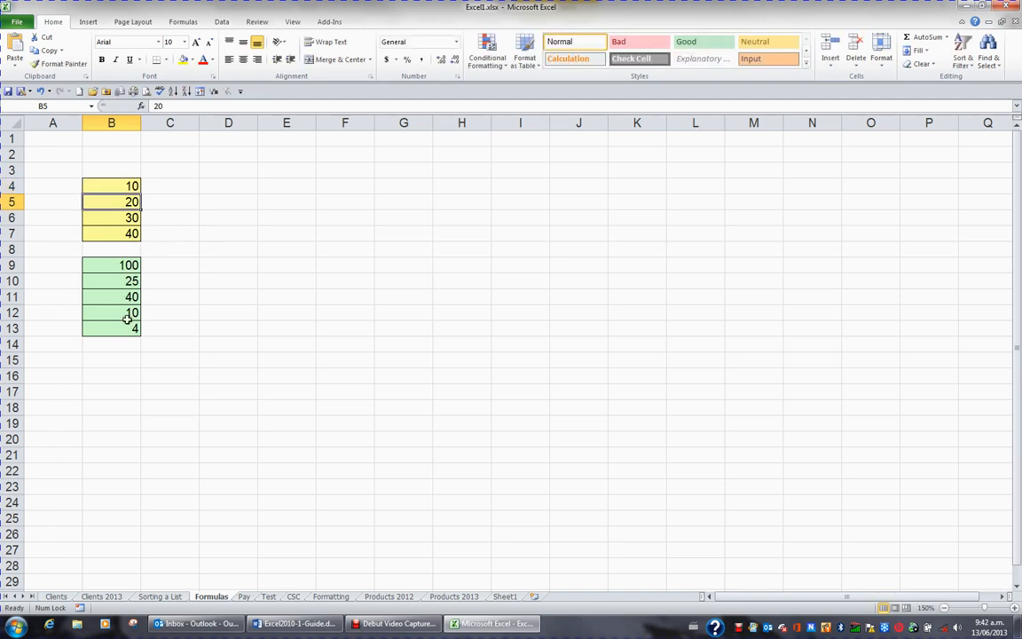
Select B4:B7 again to check the status bar against the restored results 100, 25, 40, 10, 4
{"action": "left_click_drag", "start_coordinate": [110, 202], "coordinate": [110, 235]}
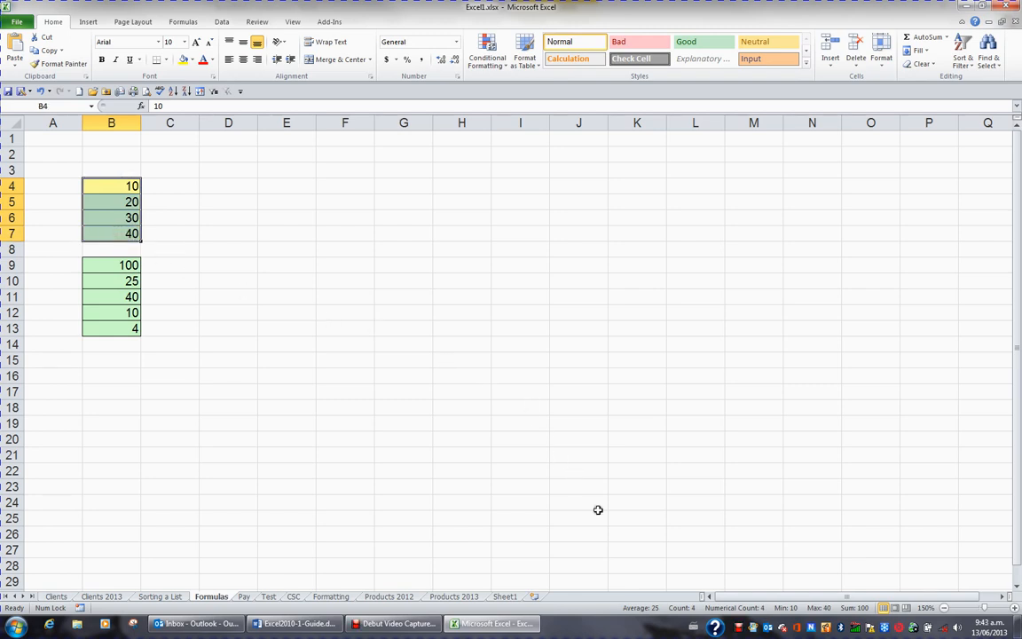
{"action": "mouse_move", "coordinate": [710, 607]}
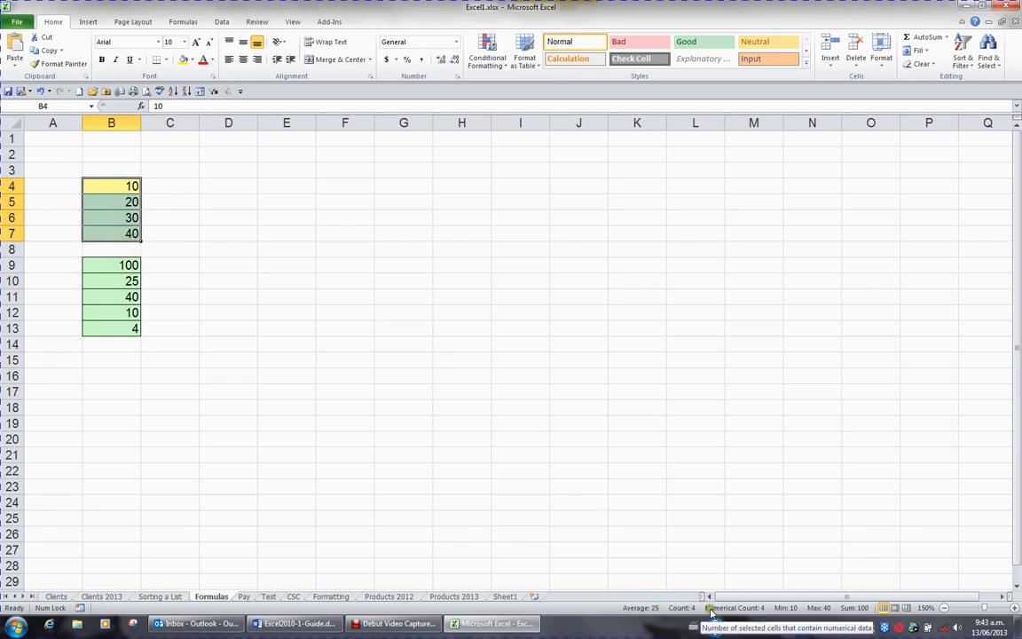
{"action": "mouse_move", "coordinate": [816, 607]}
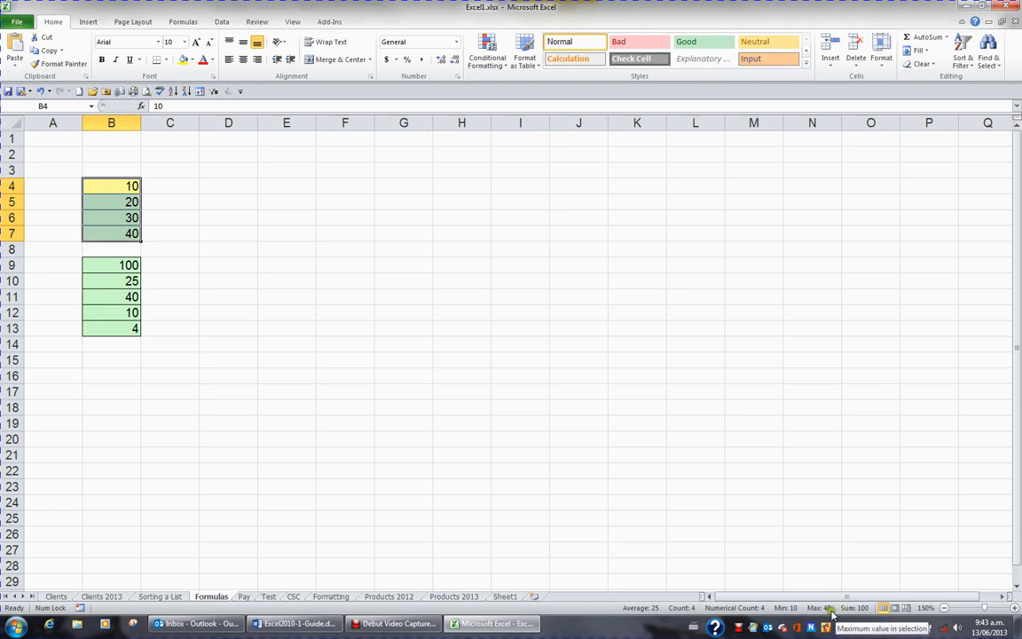
{"action": "mouse_move", "coordinate": [332, 440]}
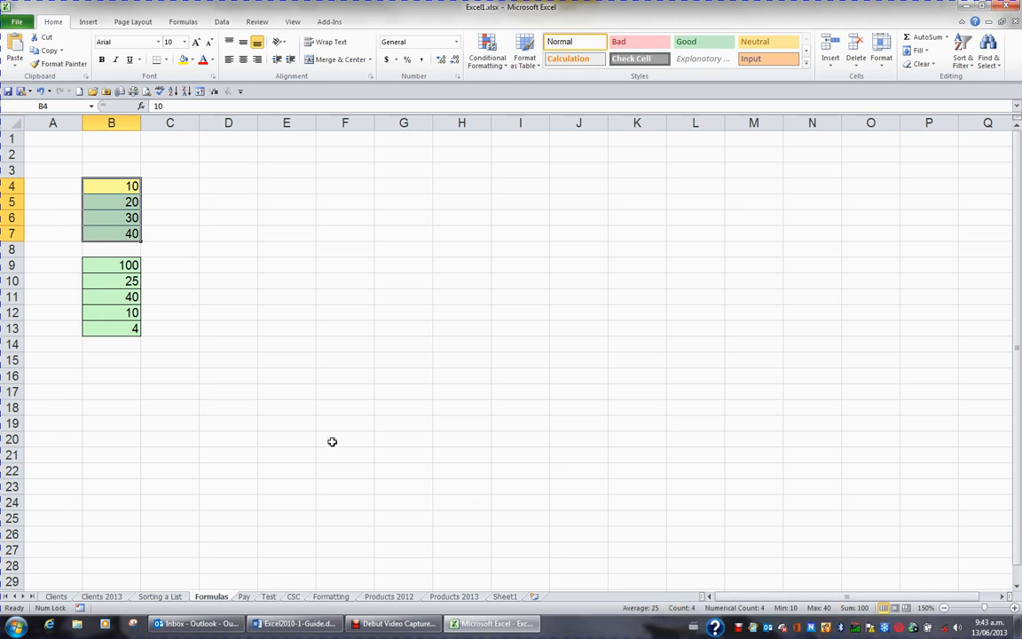